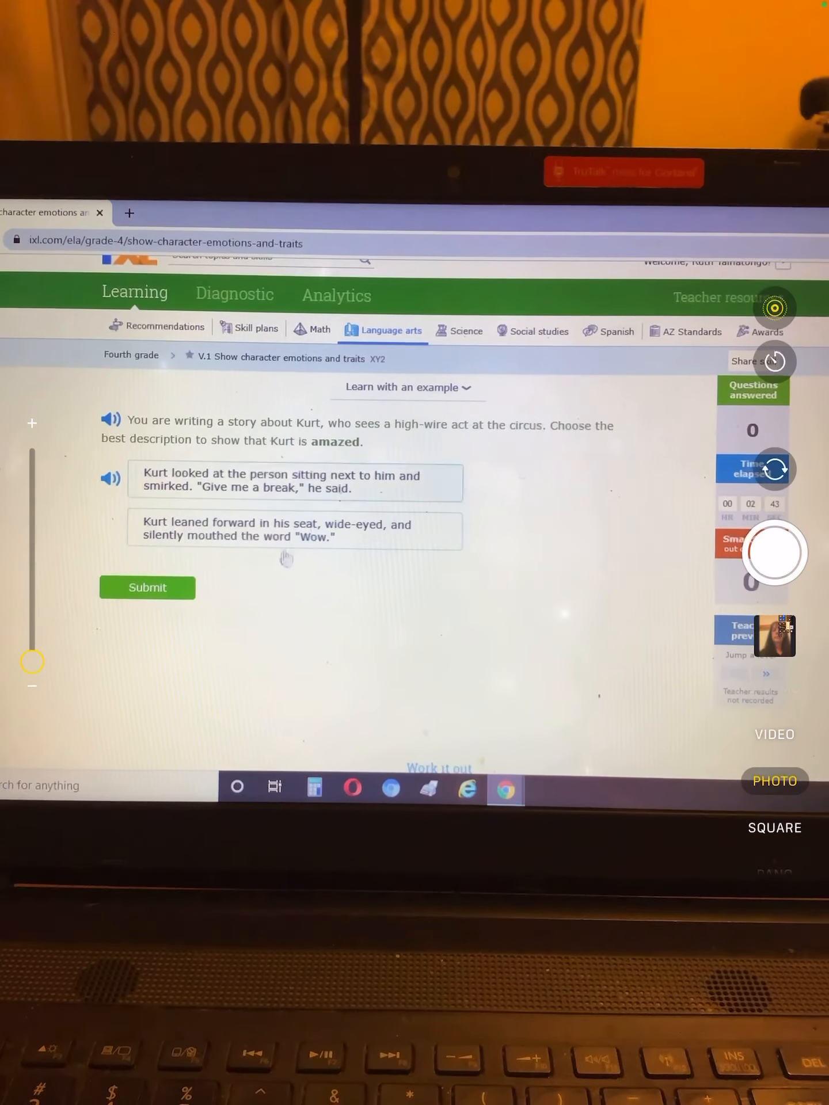
# - Answer the Kurt question with 'Kurt leaned forward in his seat, wide-eyed…' and submit
pyautogui.click(286, 530)
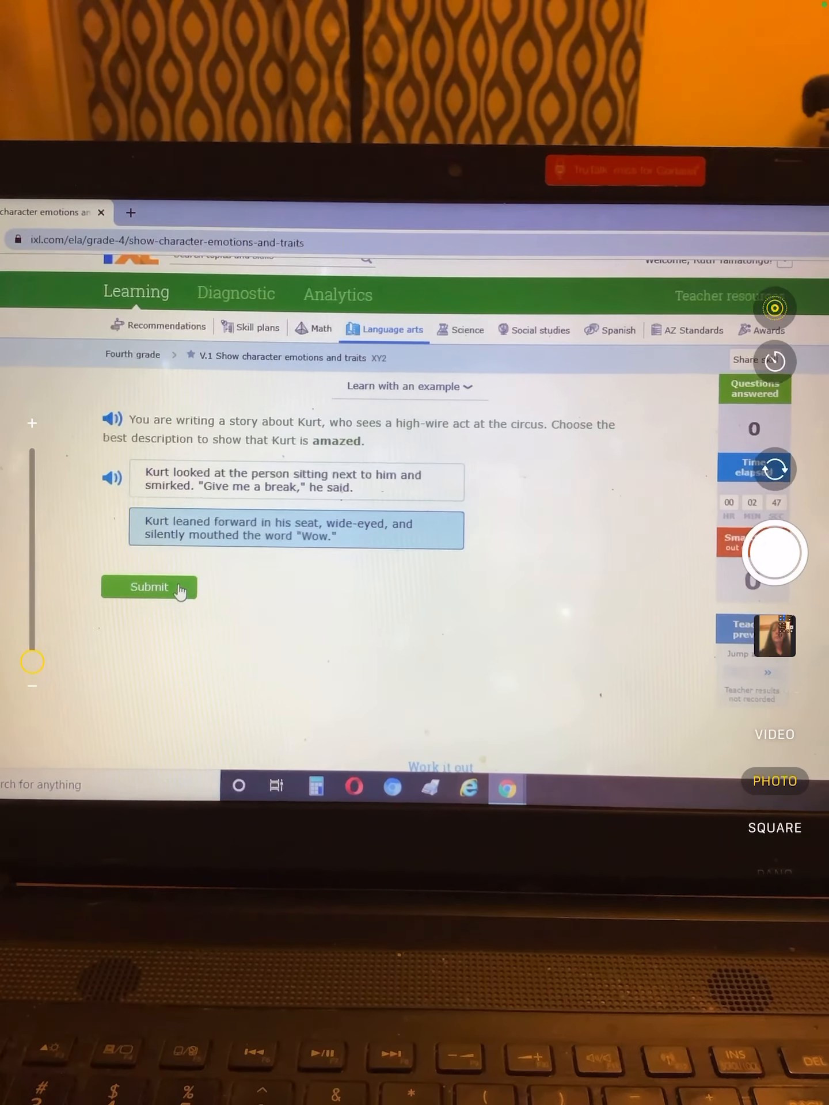
pyautogui.click(149, 586)
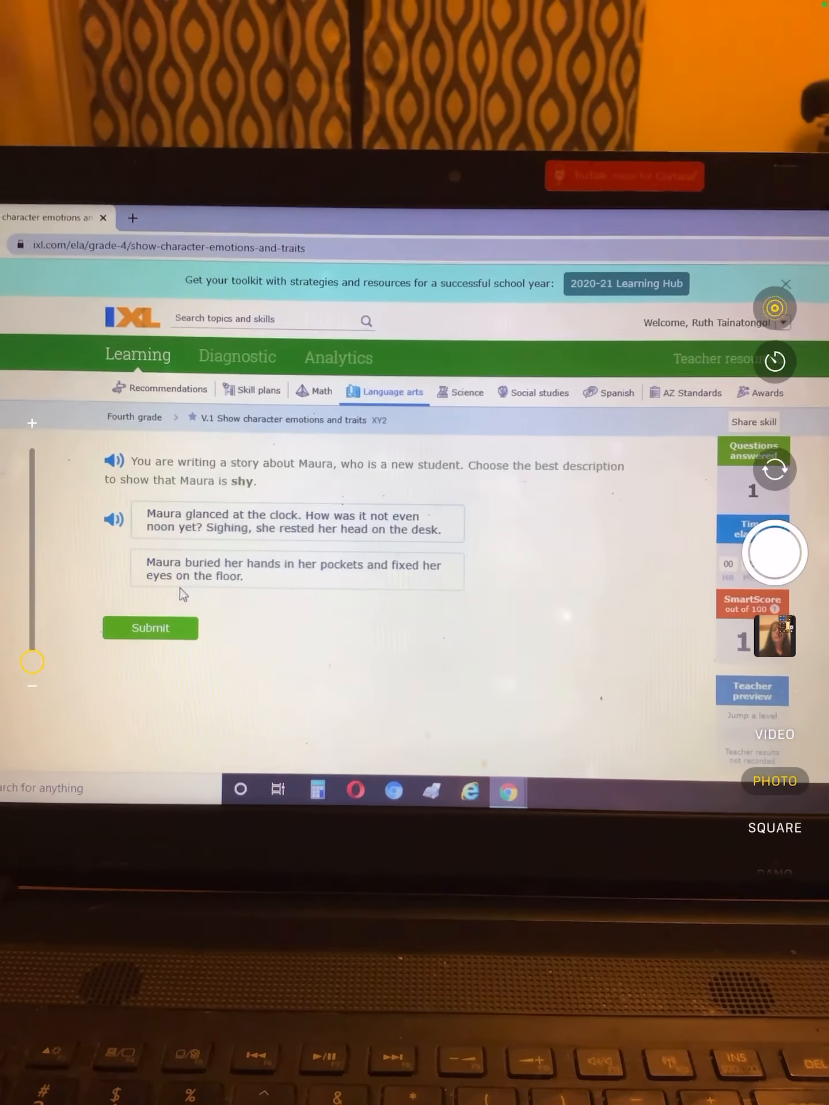
pyautogui.moveTo(269, 454)
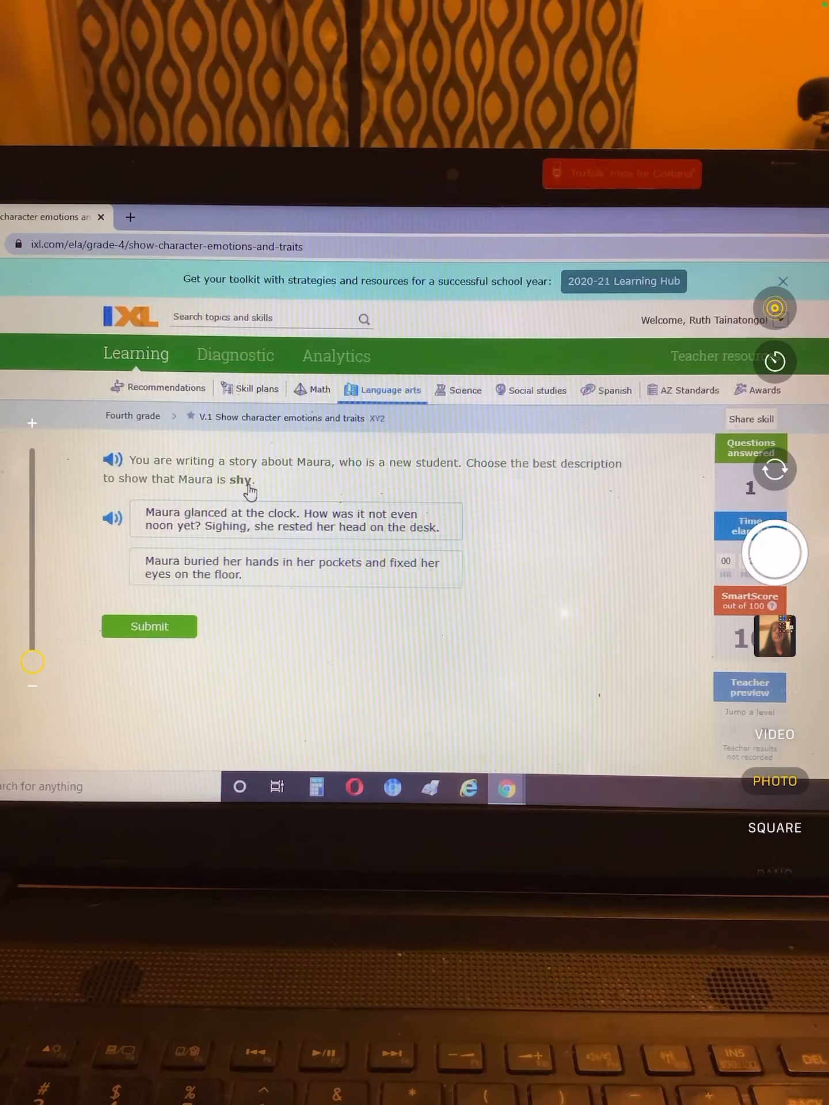
# - Select 'Maura buried her hands in her pockets and fixed her eyes on the floor' and submit
pyautogui.click(293, 520)
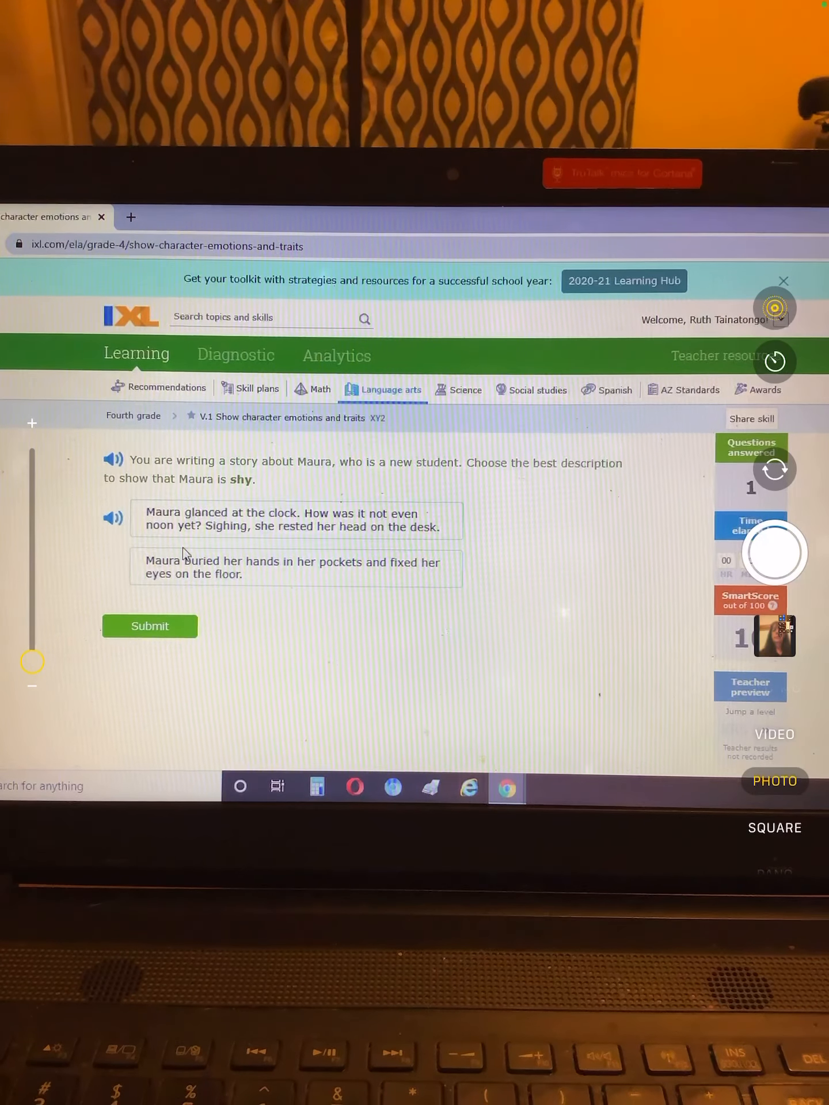
pyautogui.click(296, 519)
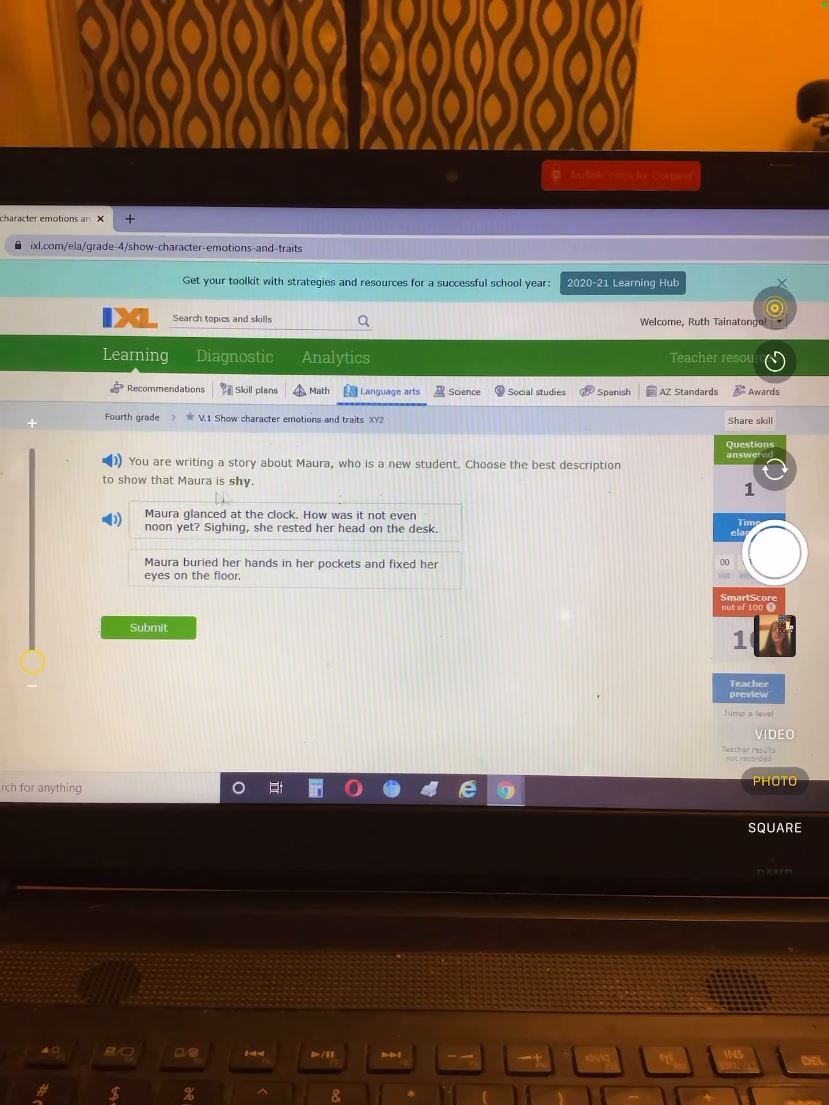
pyautogui.click(292, 522)
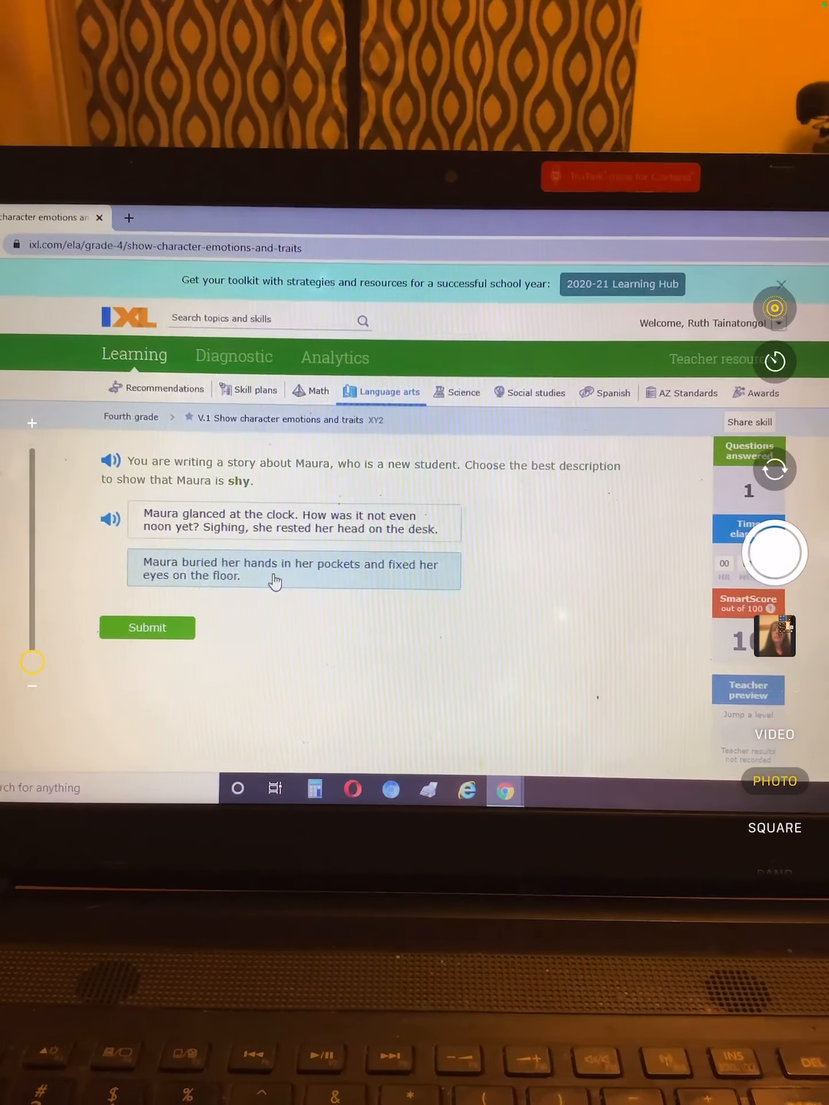
pyautogui.click(147, 627)
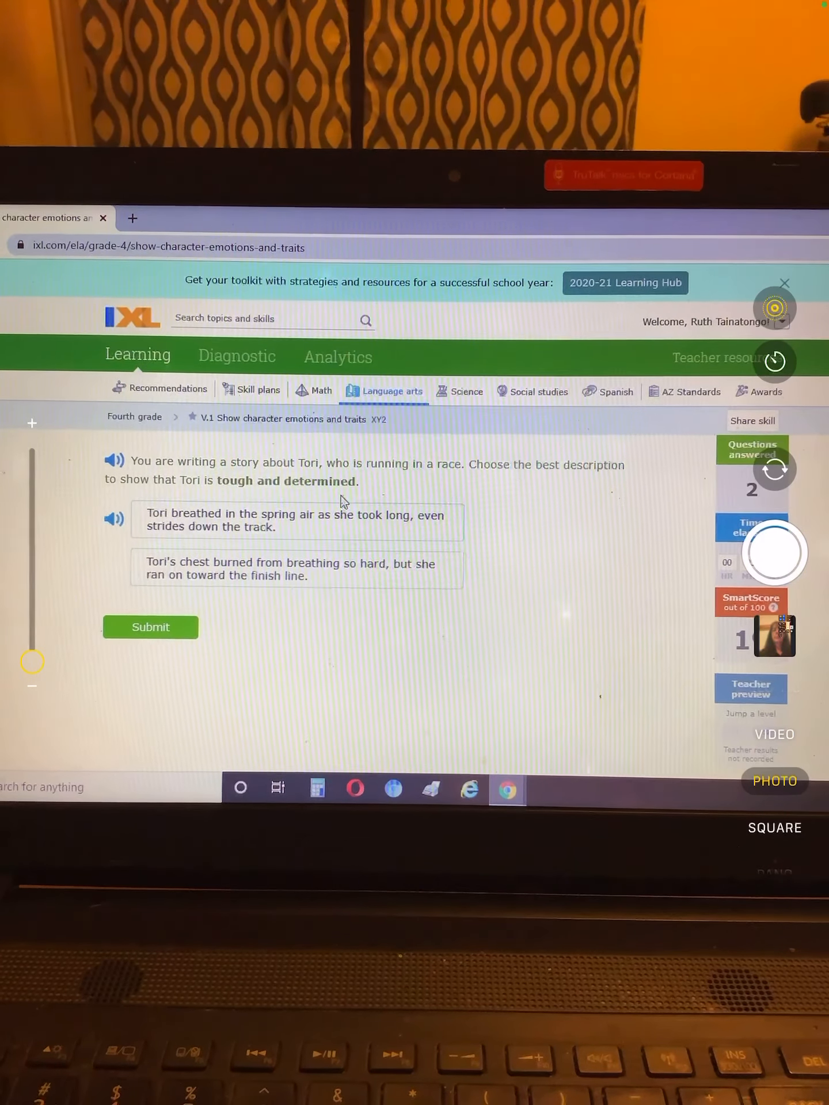
# - Select 'Tori's chest burned from breathing so hard…' for the tough Tori question and submit
pyautogui.click(319, 538)
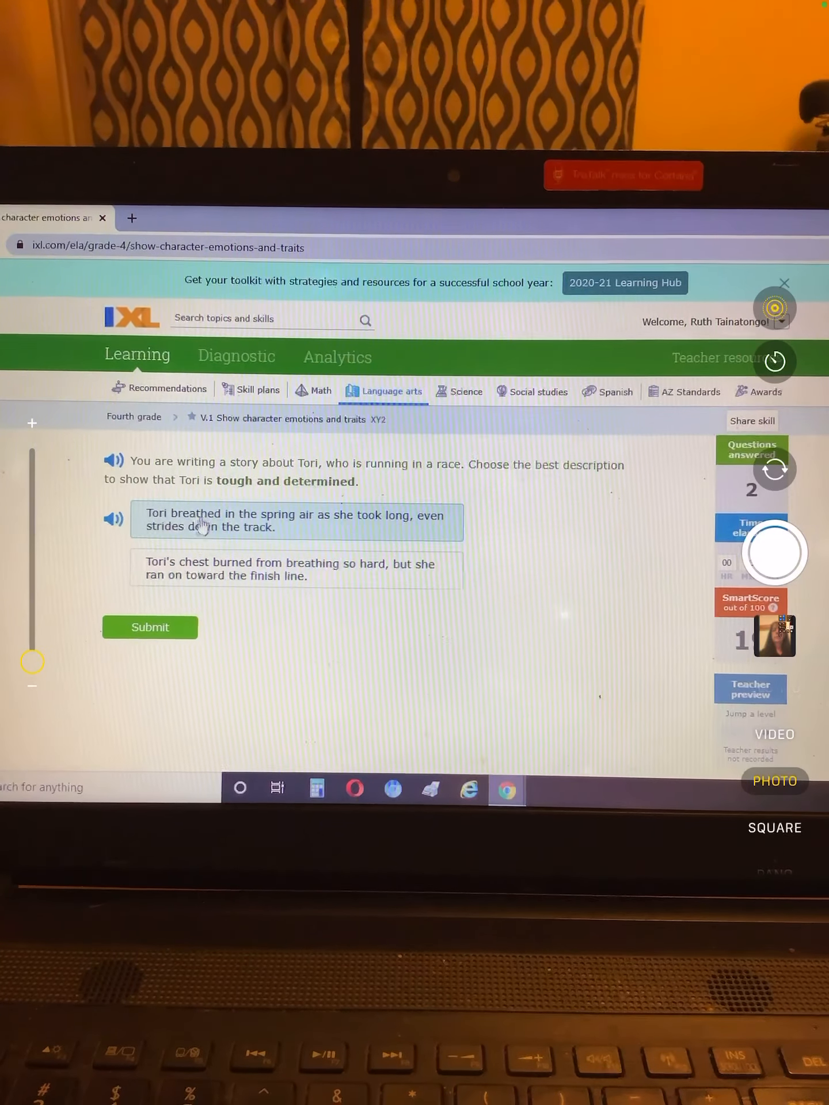
pyautogui.click(295, 569)
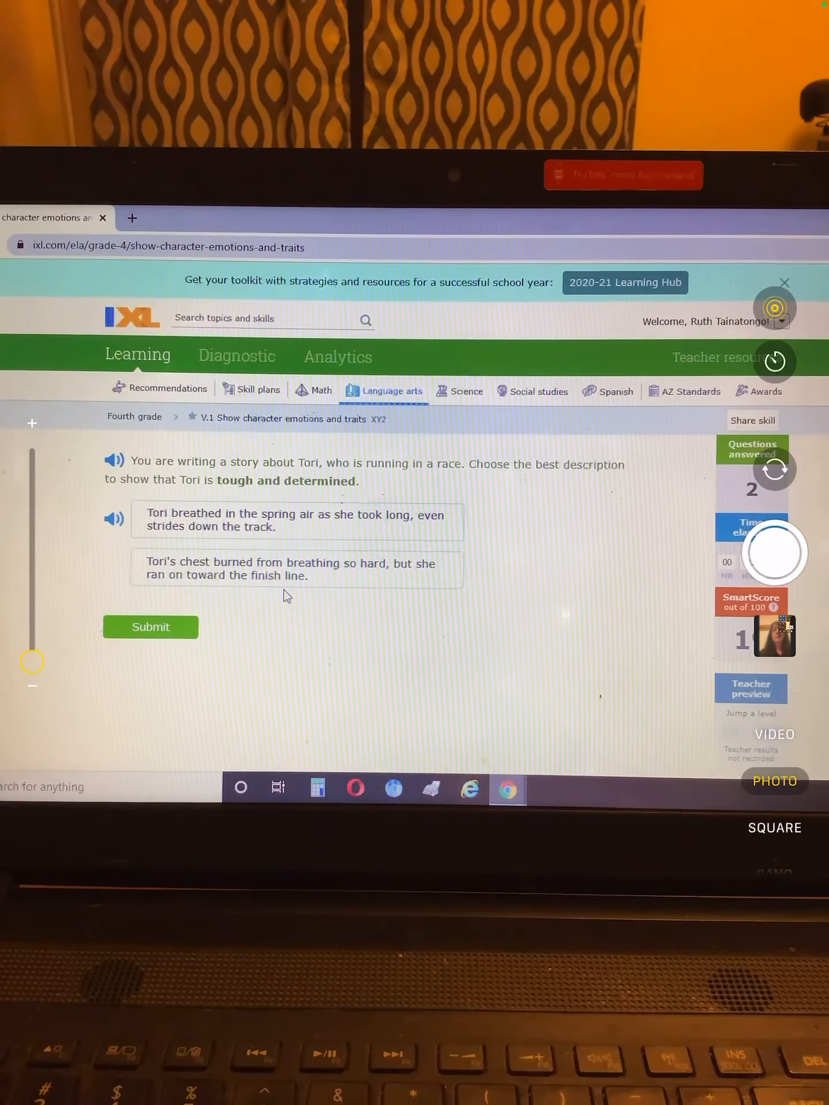
pyautogui.click(296, 520)
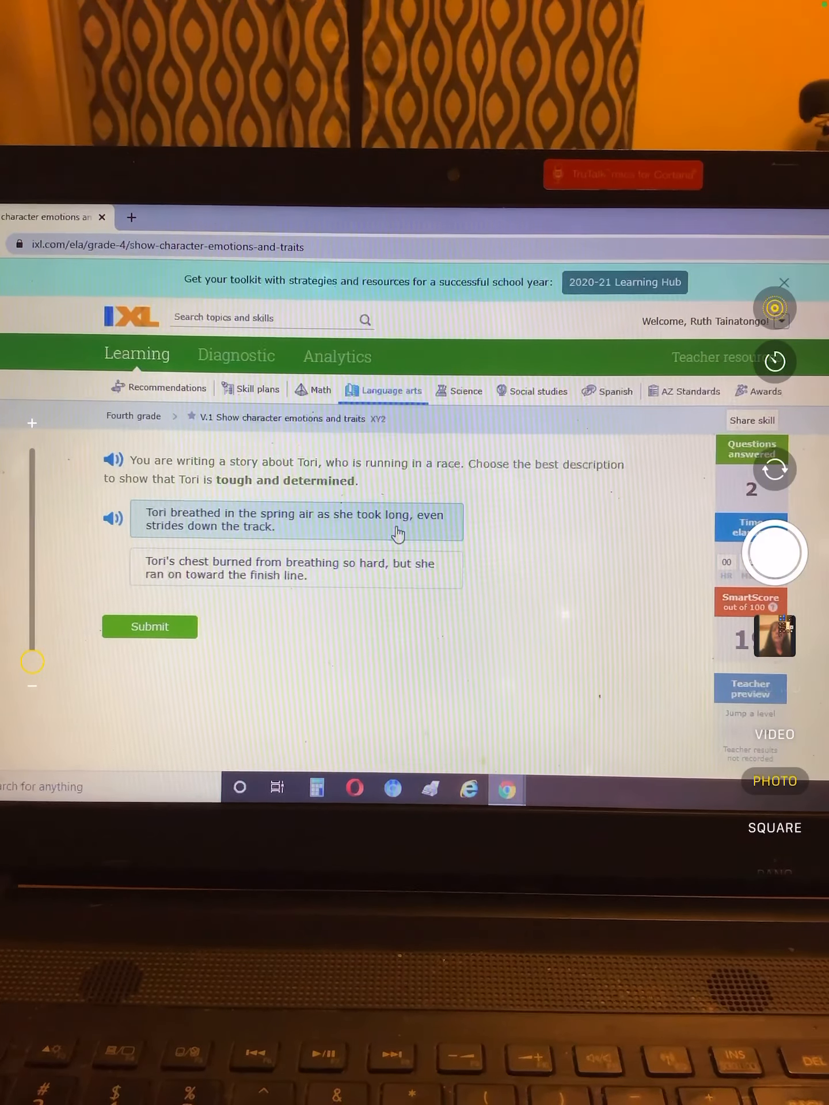
pyautogui.click(294, 567)
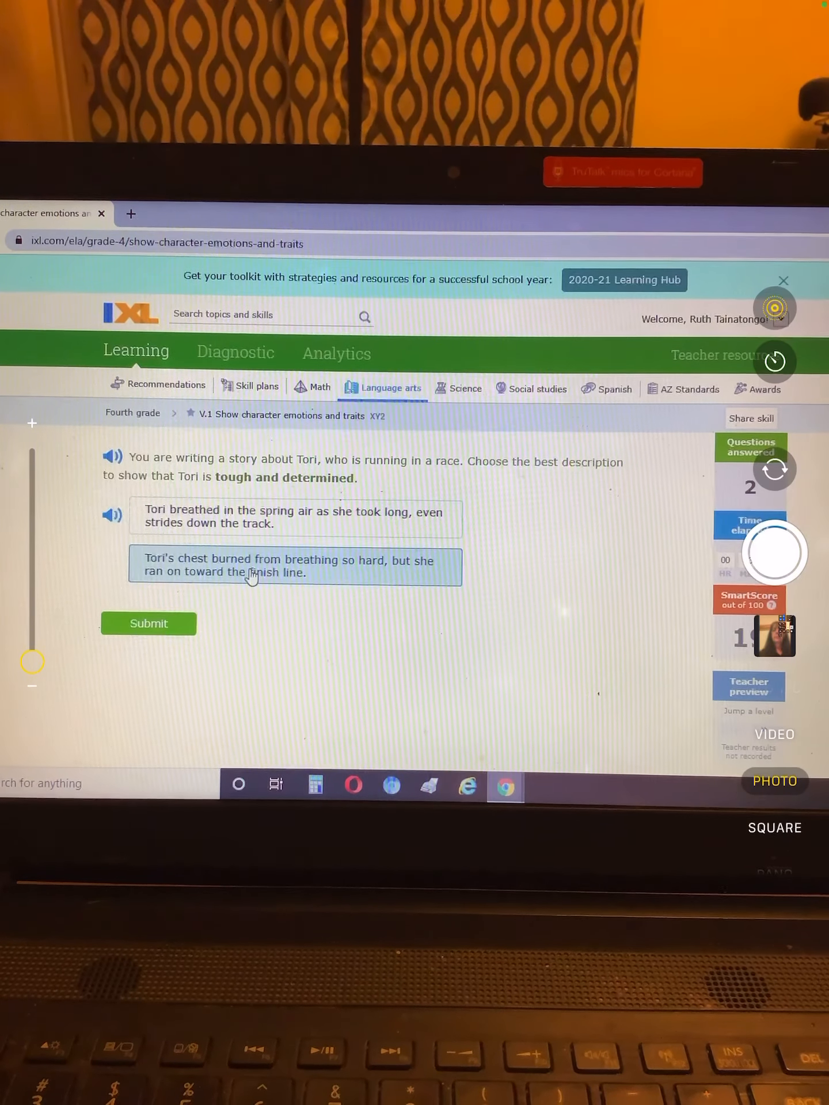
pyautogui.click(148, 623)
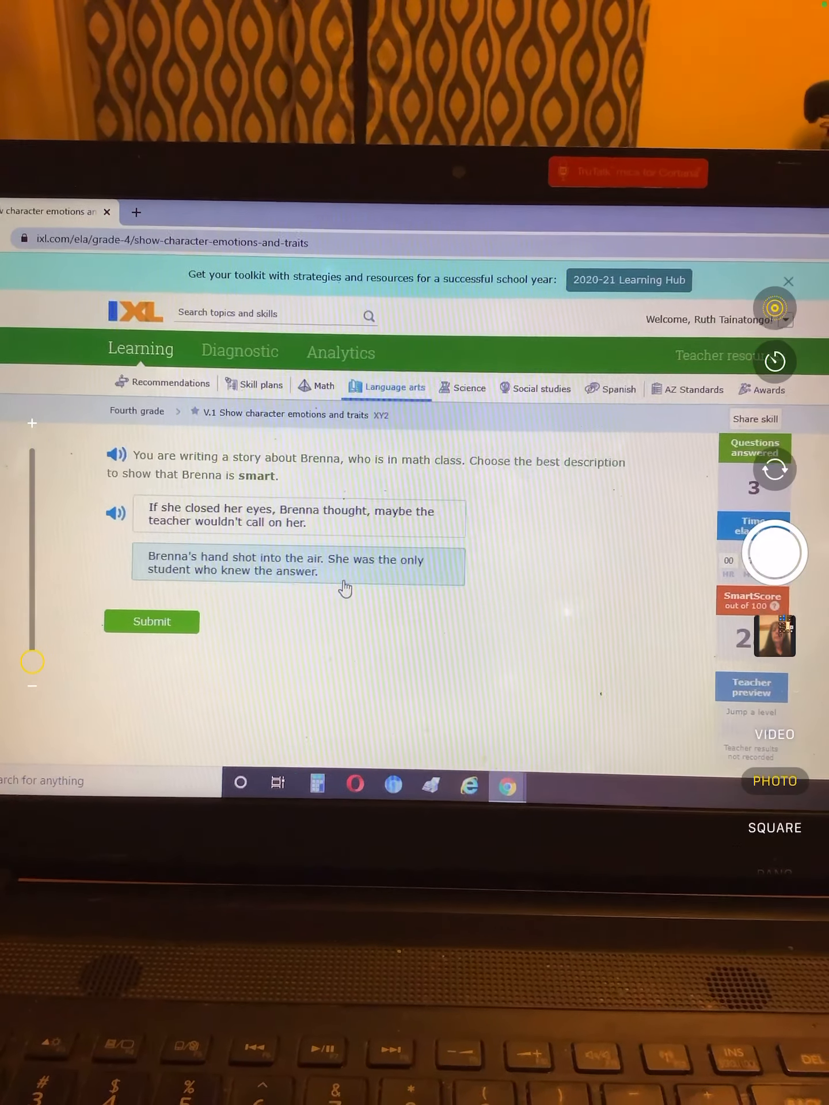
# - Submit 'Brenna's hand shot into the air…' as the answer for smart Brenna
pyautogui.click(151, 621)
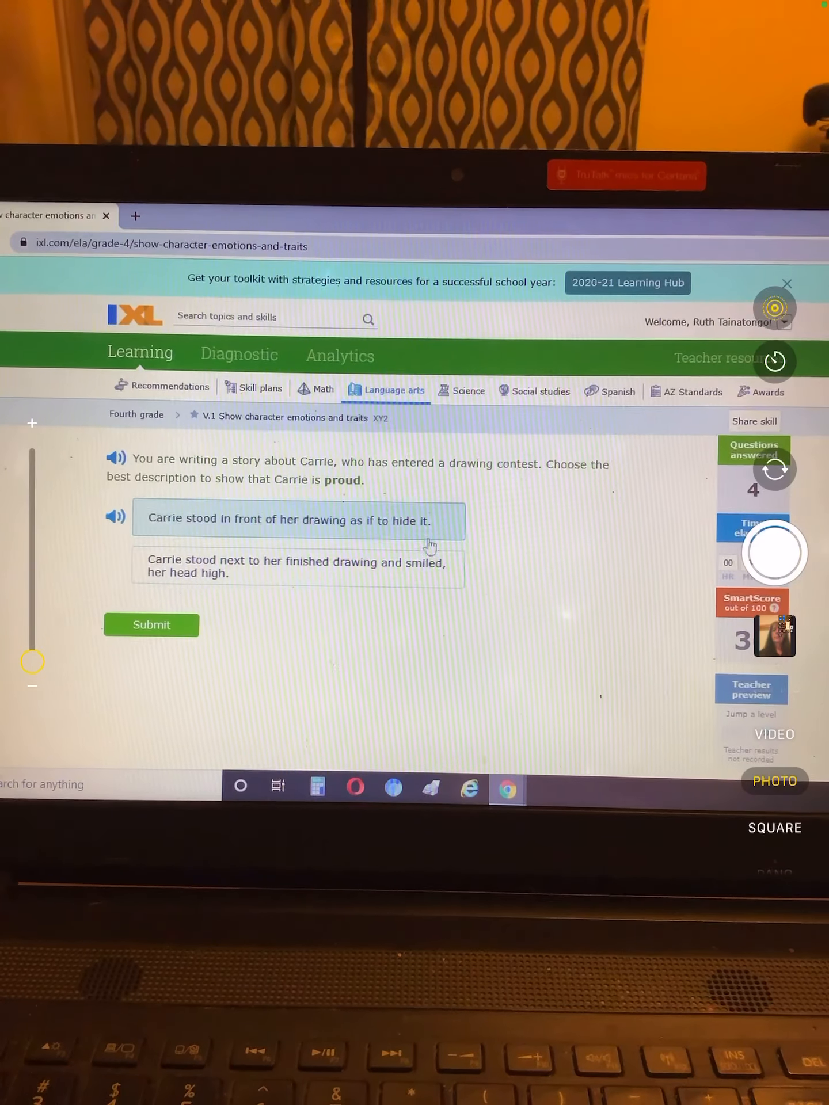
# - Select 'Carrie stood next to her finished drawing and smiled, her head high' and submit
pyautogui.click(296, 567)
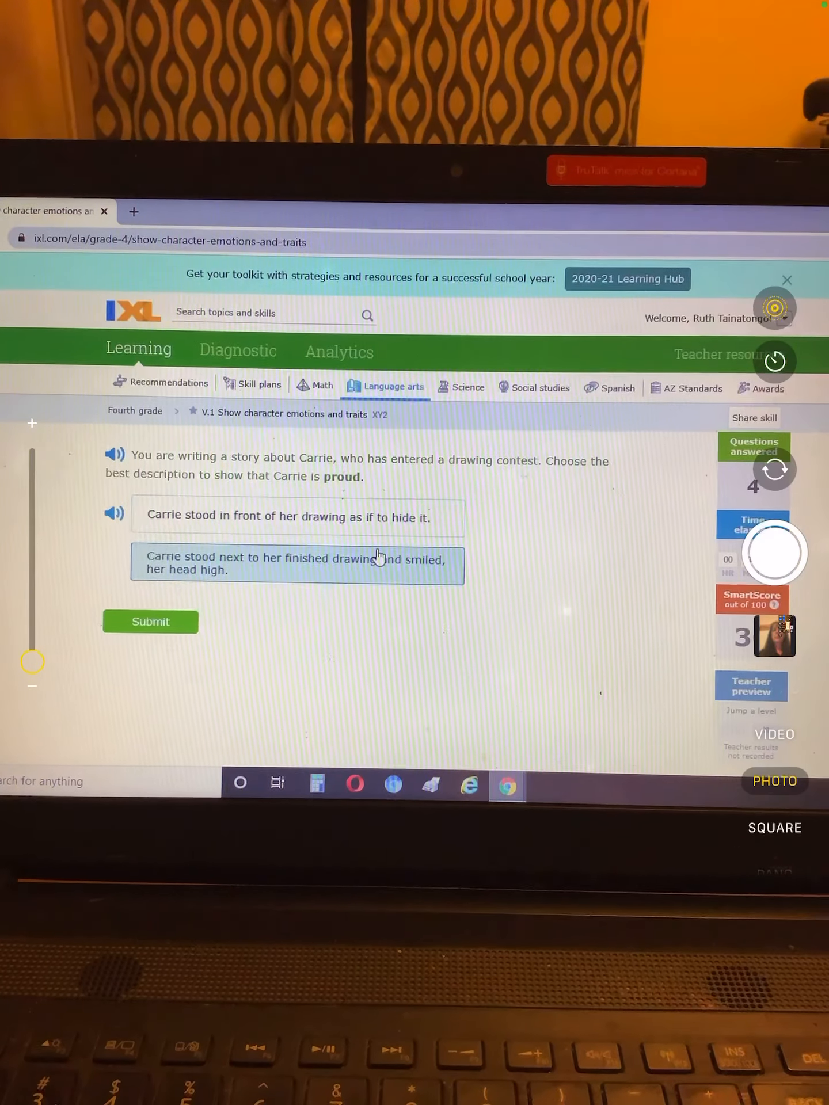
pyautogui.click(151, 622)
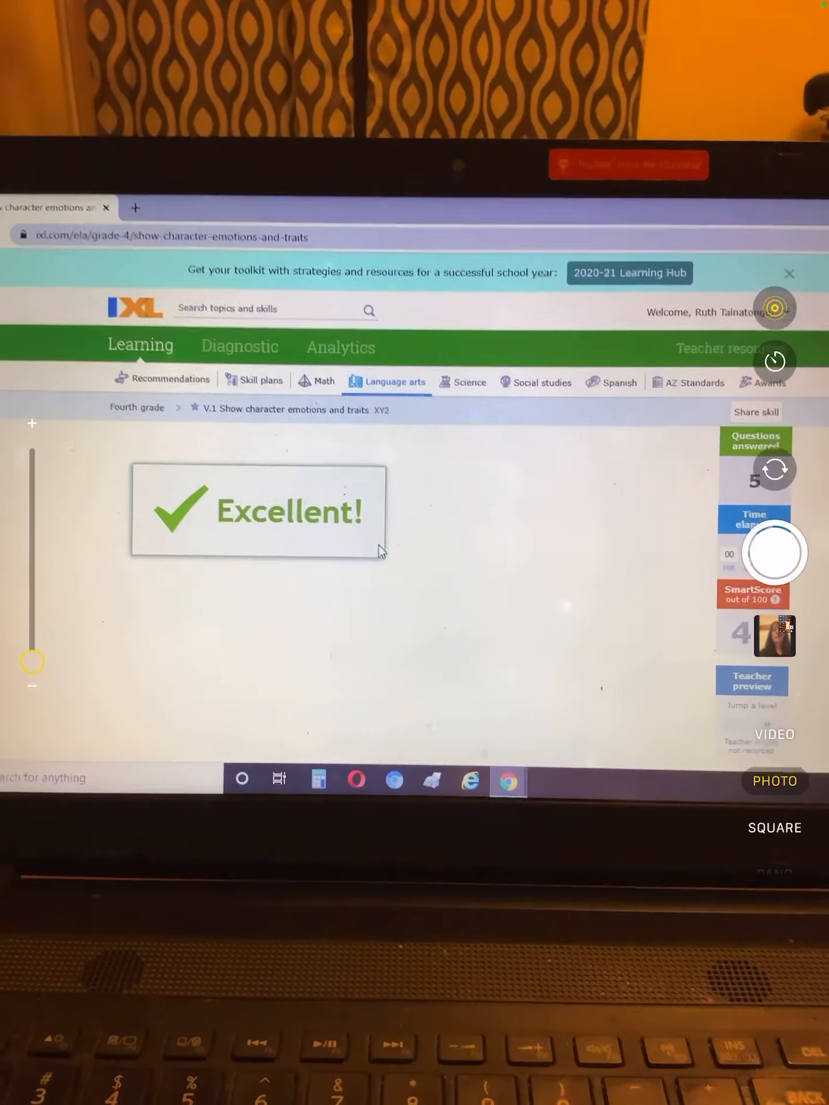